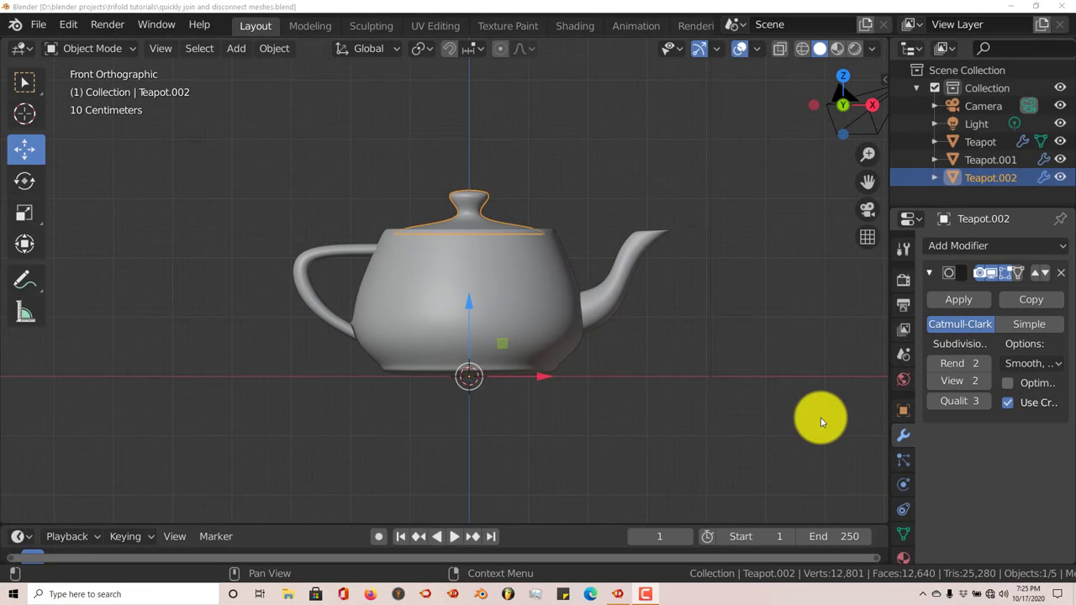
{"action": "mouse_move", "coordinate": [706, 419]}
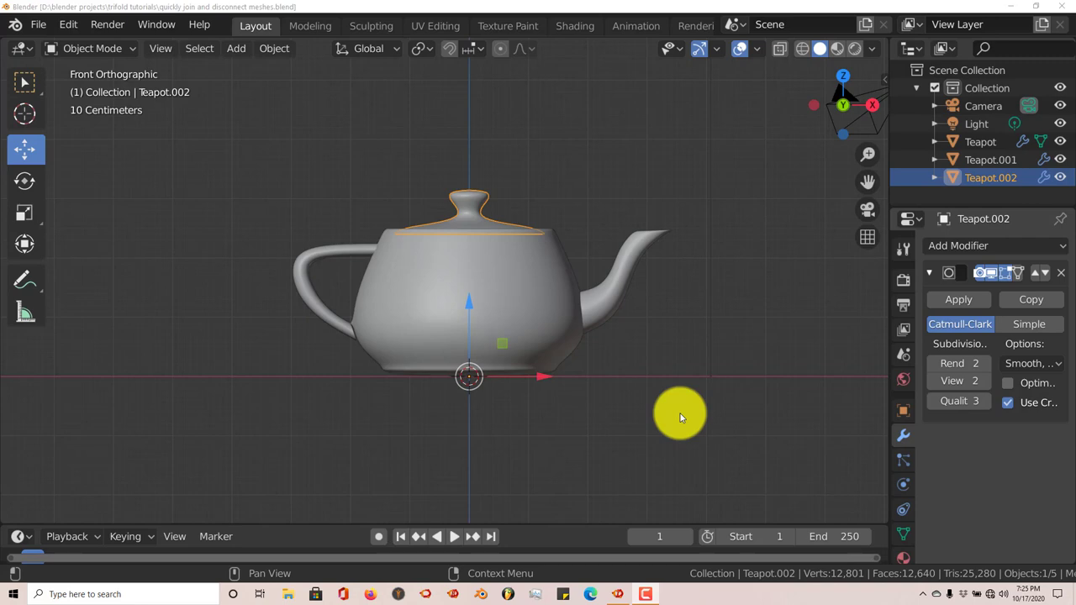
{"action": "mouse_move", "coordinate": [664, 425]}
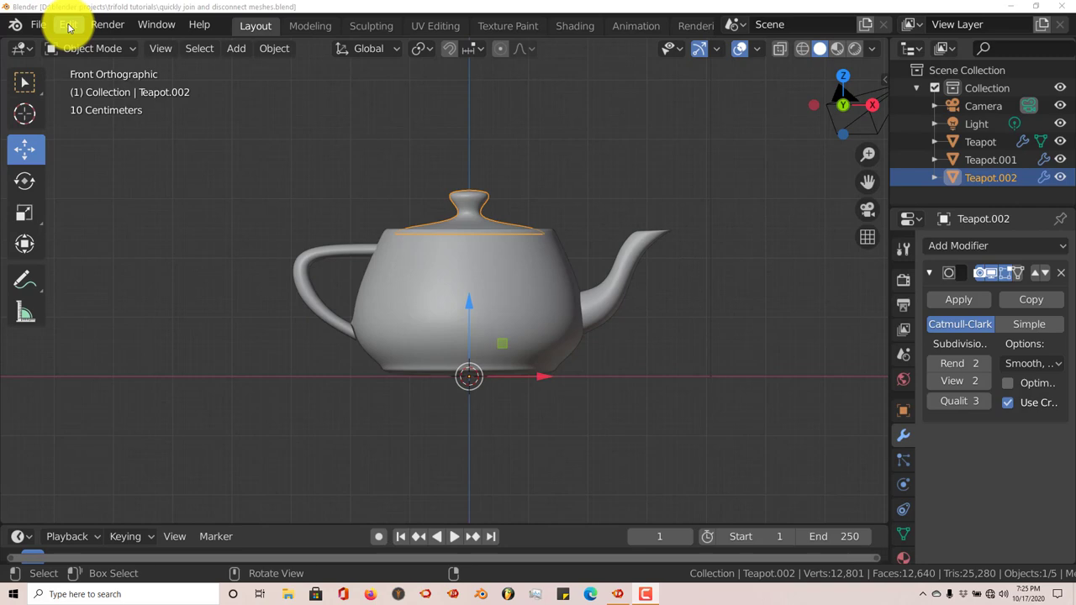
- Enable the 'Add Mesh: Extra Objects' add-on in Preferences by searching 'extra'
{"action": "left_click", "coordinate": [69, 24]}
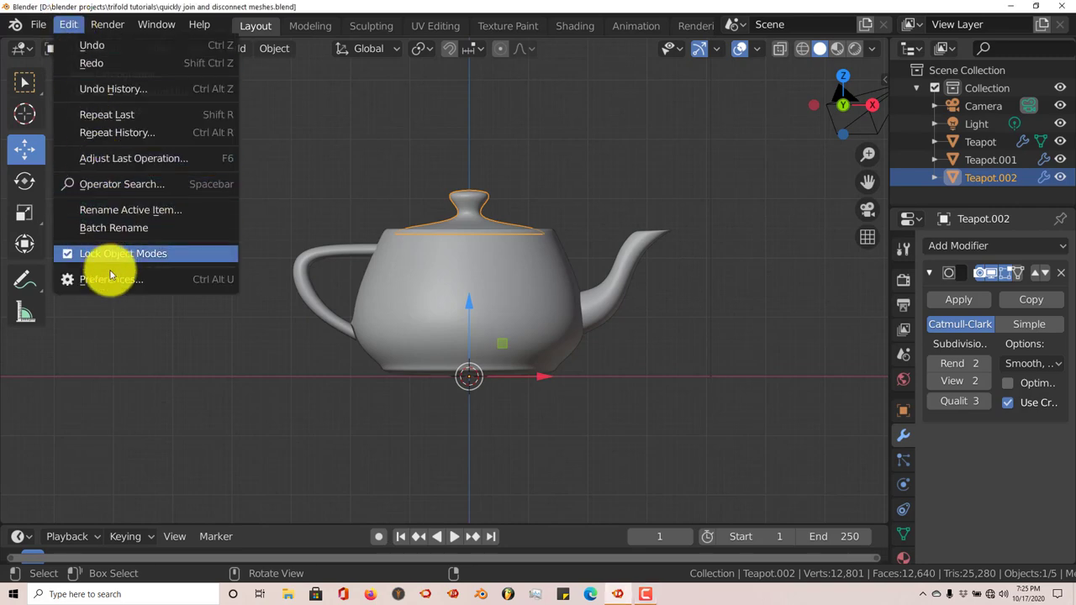
{"action": "left_click", "coordinate": [111, 279]}
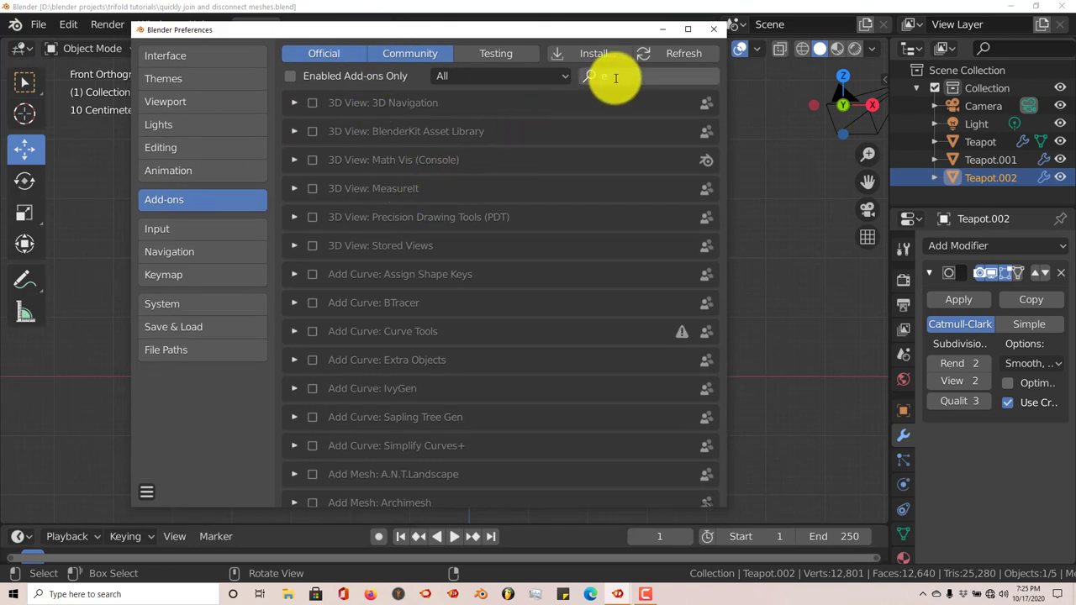
{"action": "type", "text": "extra"}
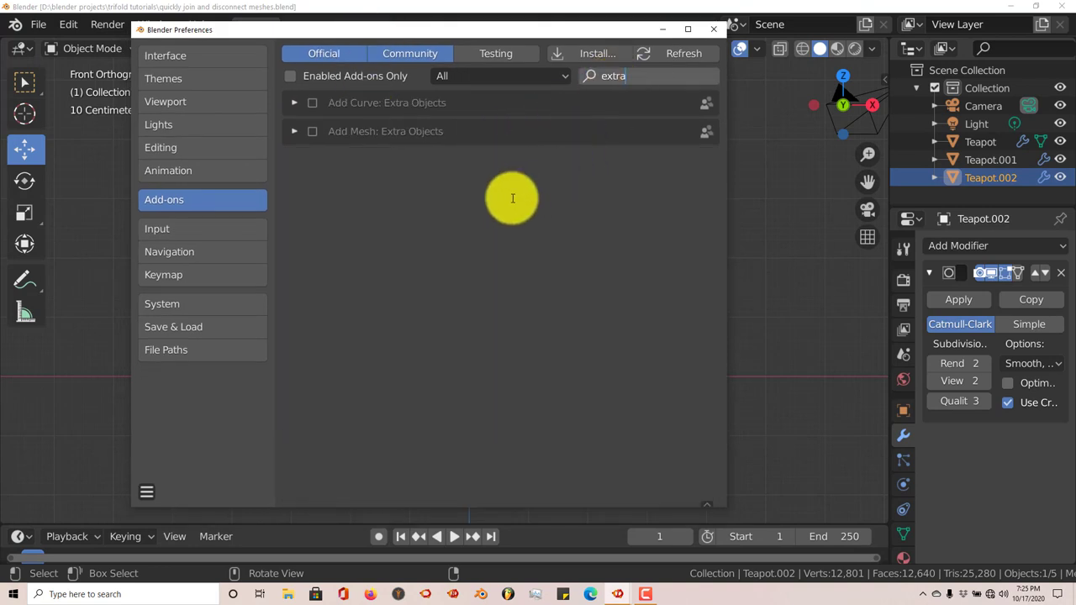
{"action": "mouse_move", "coordinate": [319, 138]}
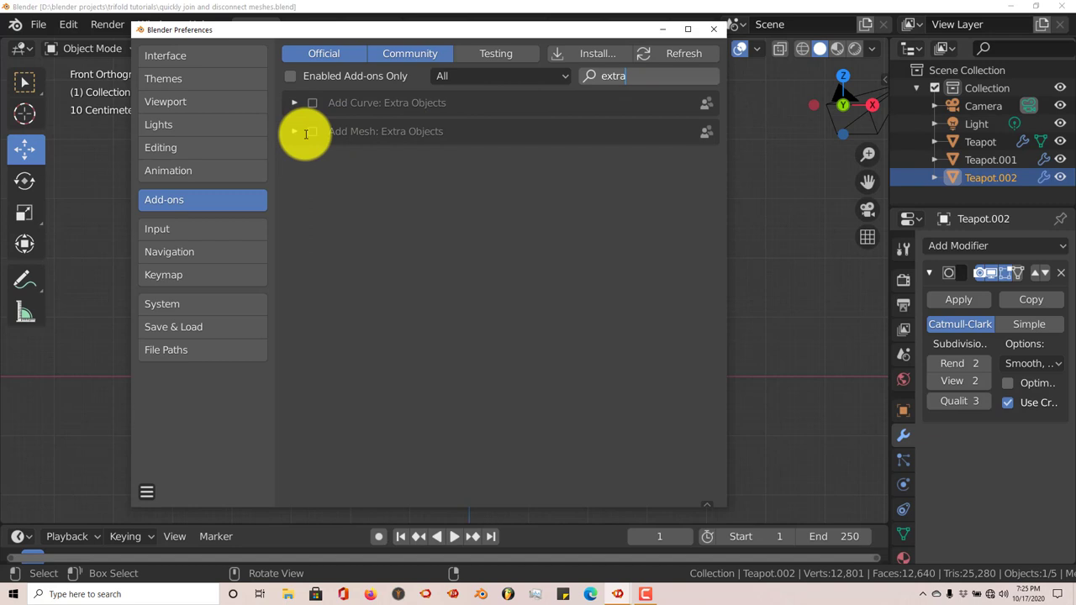
{"action": "left_click", "coordinate": [313, 131]}
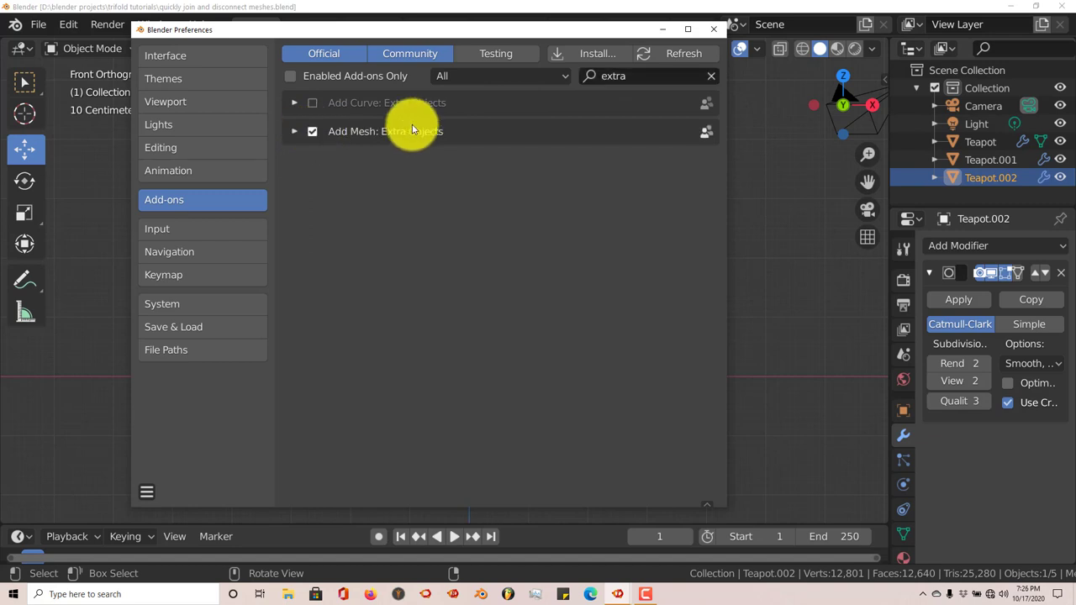
{"action": "left_click", "coordinate": [713, 29]}
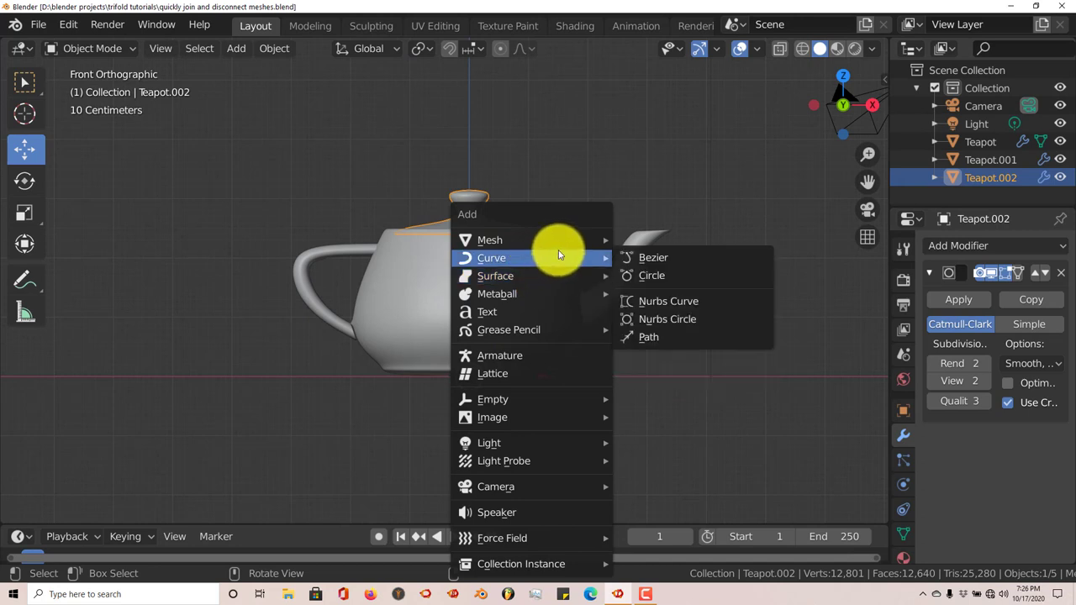
{"action": "mouse_move", "coordinate": [489, 240]}
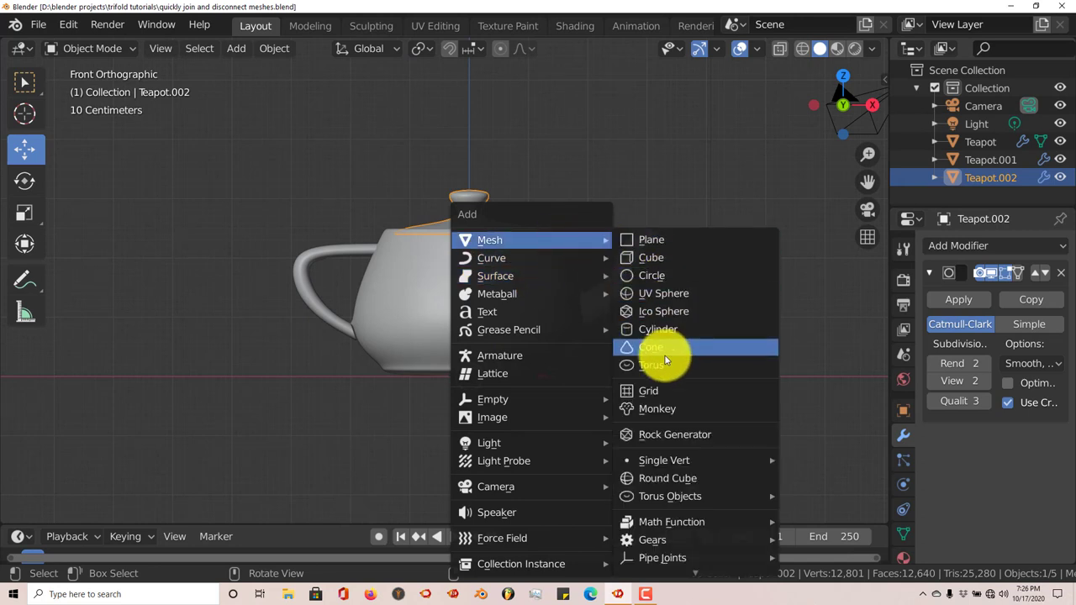
{"action": "mouse_move", "coordinate": [663, 557]}
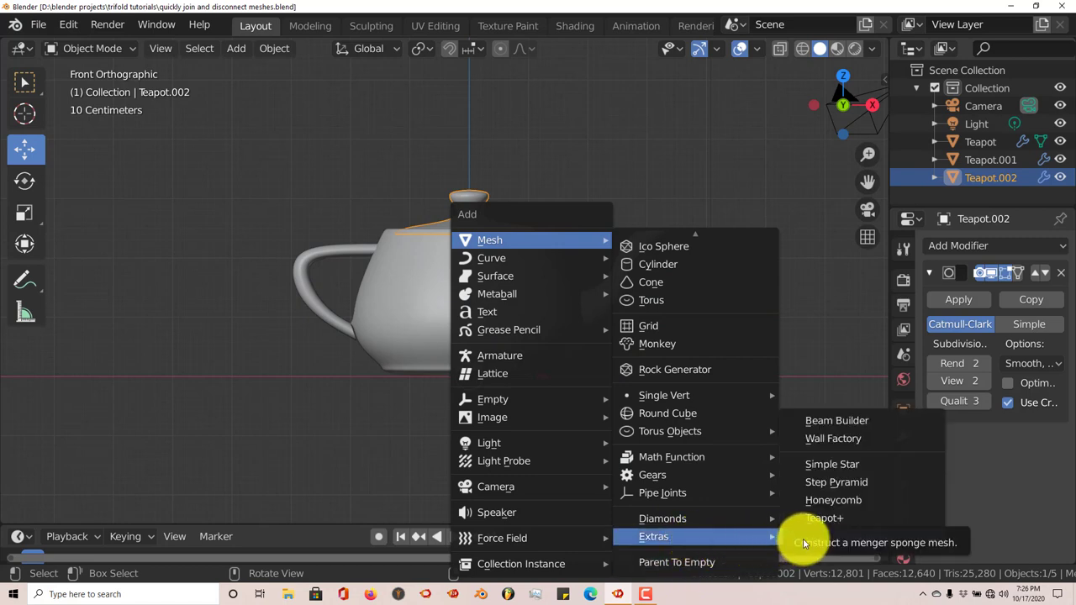
{"action": "mouse_move", "coordinate": [790, 535]}
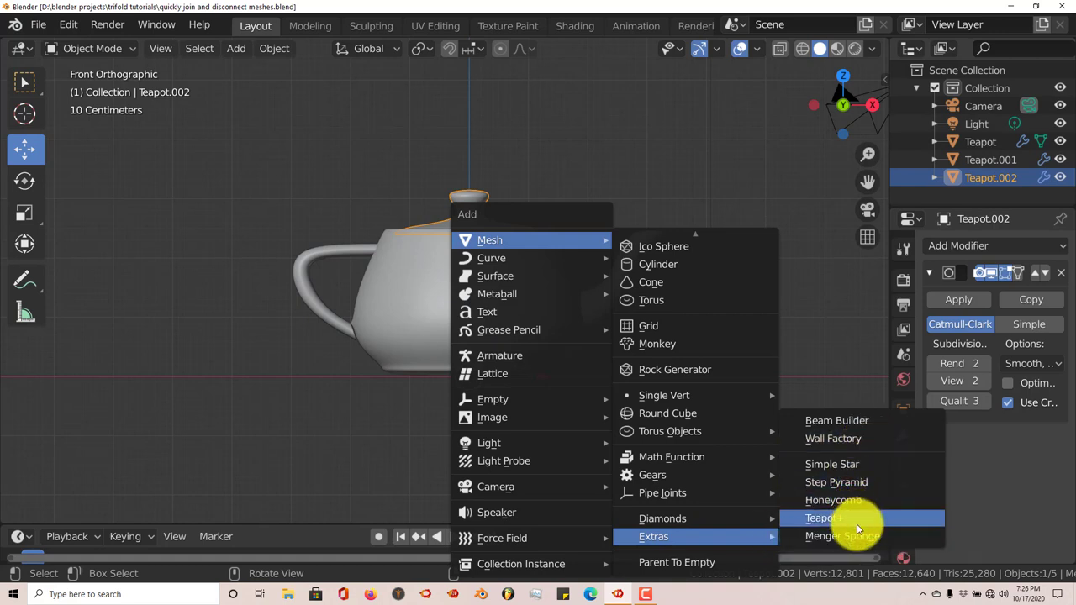
{"action": "mouse_move", "coordinate": [836, 481]}
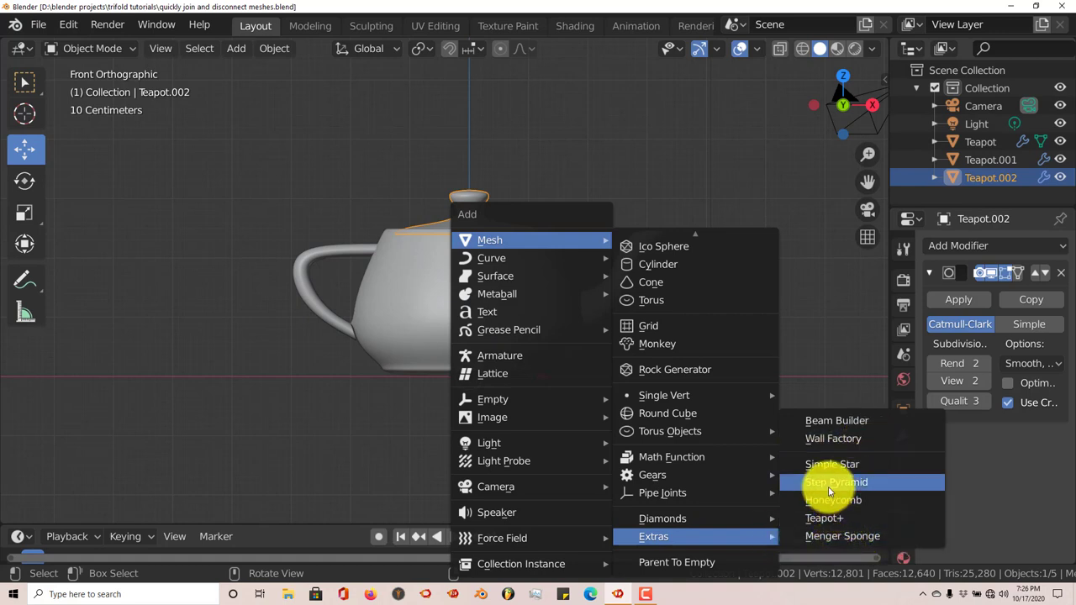
{"action": "mouse_move", "coordinate": [832, 464]}
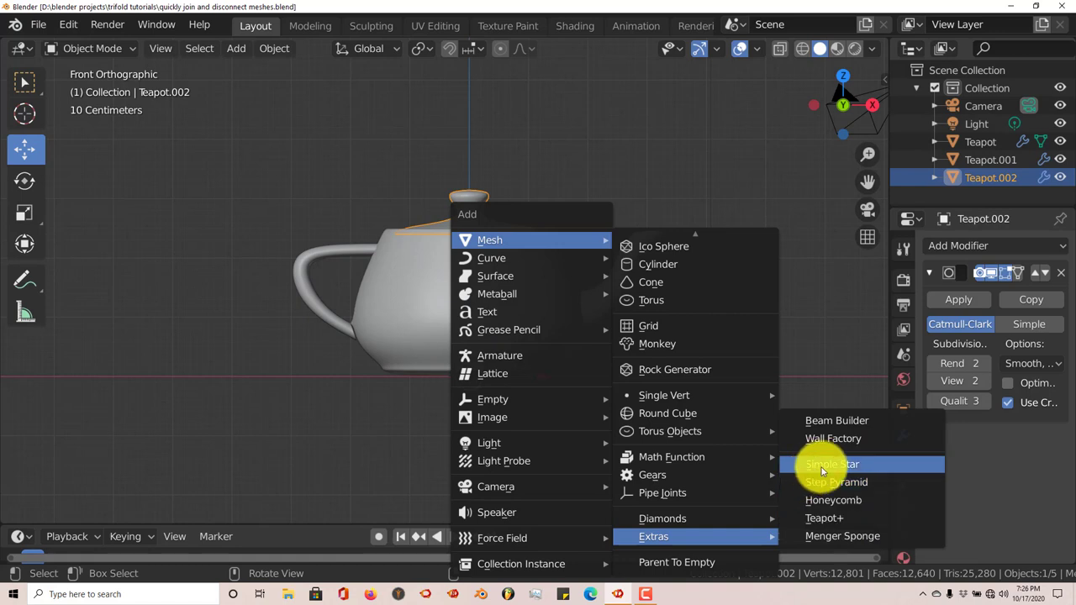
{"action": "mouse_move", "coordinate": [833, 438]}
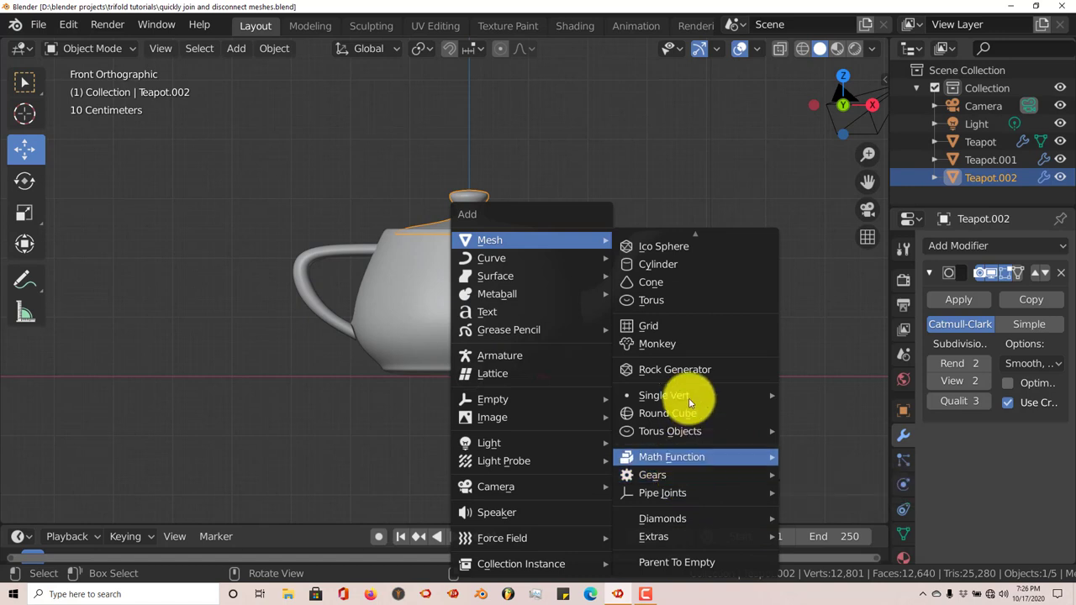
{"action": "left_click", "coordinate": [663, 245]}
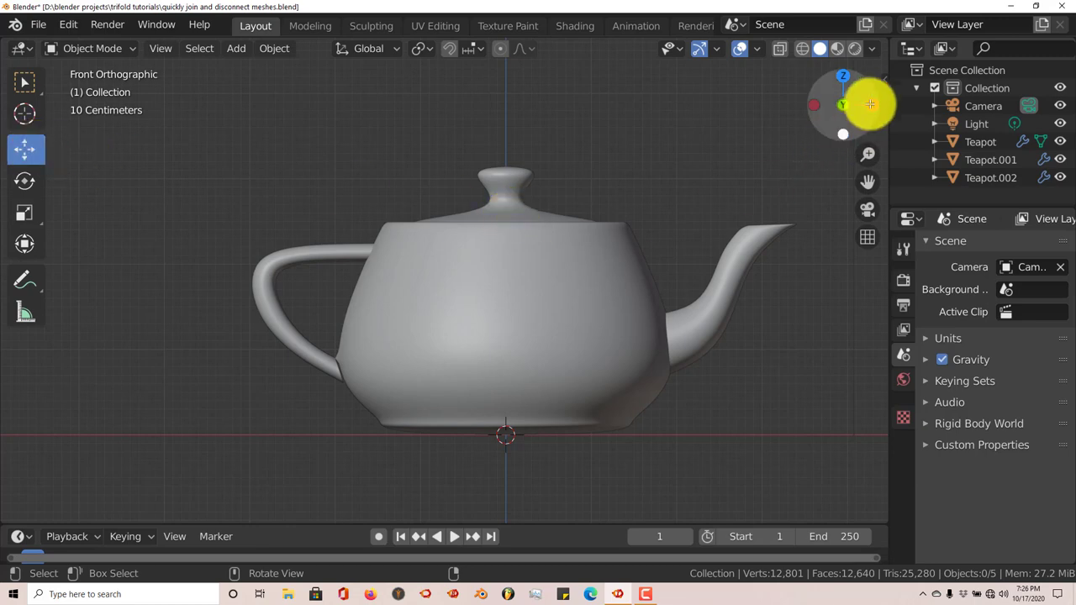
{"action": "left_click", "coordinate": [879, 143]}
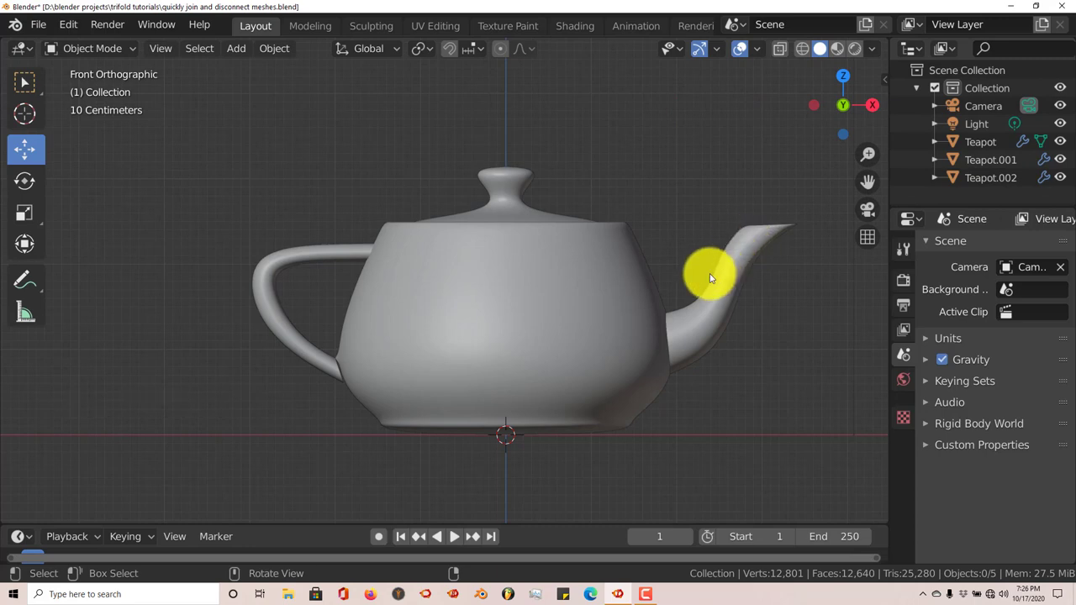
{"action": "mouse_move", "coordinate": [711, 344]}
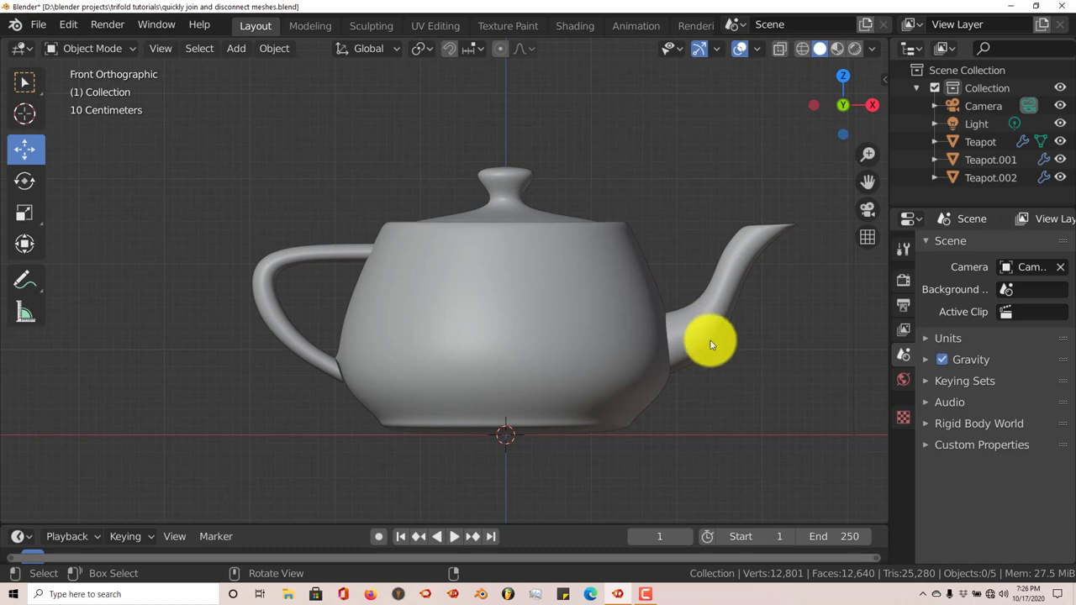
{"action": "left_click_drag", "start_coordinate": [710, 344], "coordinate": [664, 370]}
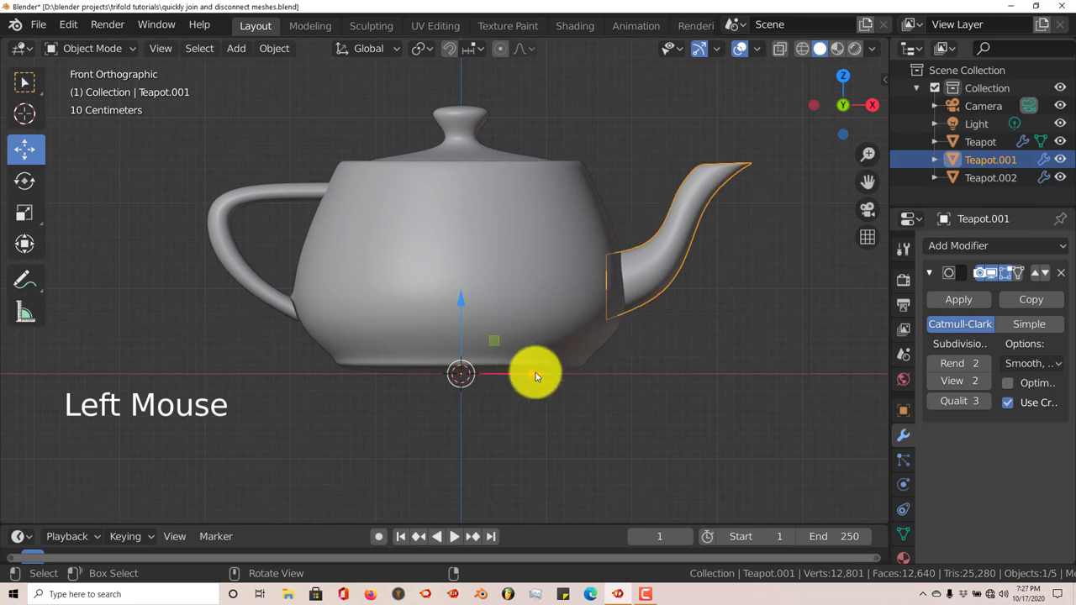
{"action": "left_click_drag", "start_coordinate": [537, 375], "coordinate": [475, 374]}
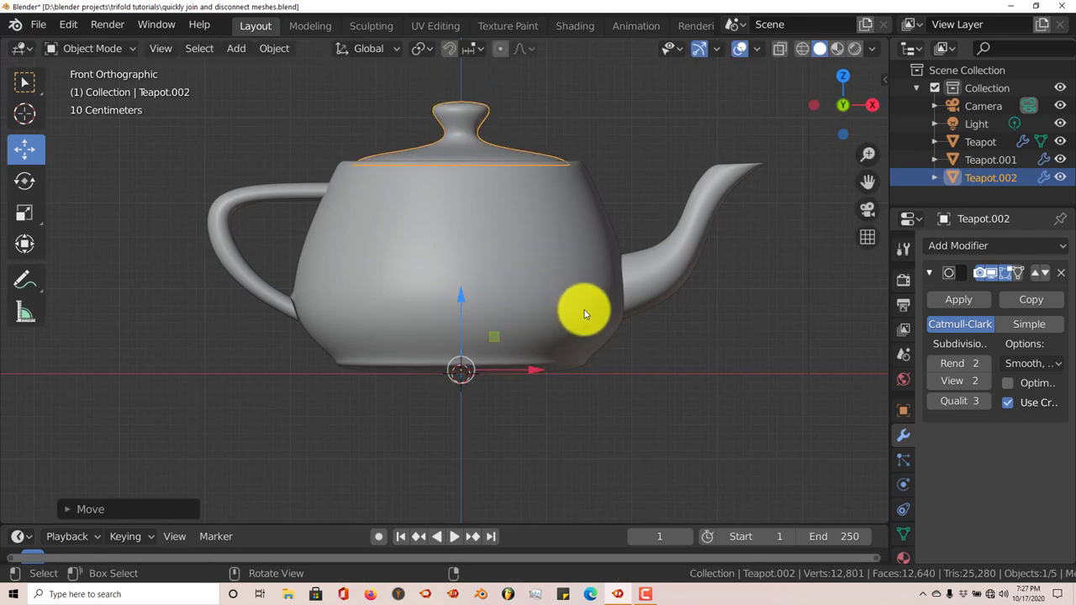
{"action": "mouse_move", "coordinate": [509, 227]}
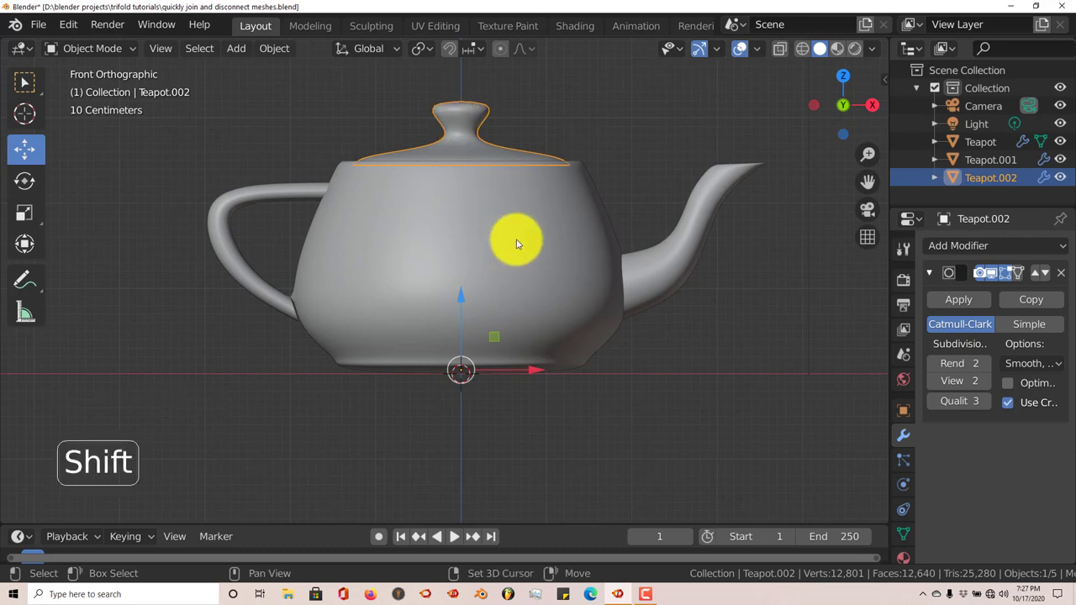
- Join the lid, then the spout, into the teapot body with Ctrl+J
{"action": "left_click", "coordinate": [530, 219]}
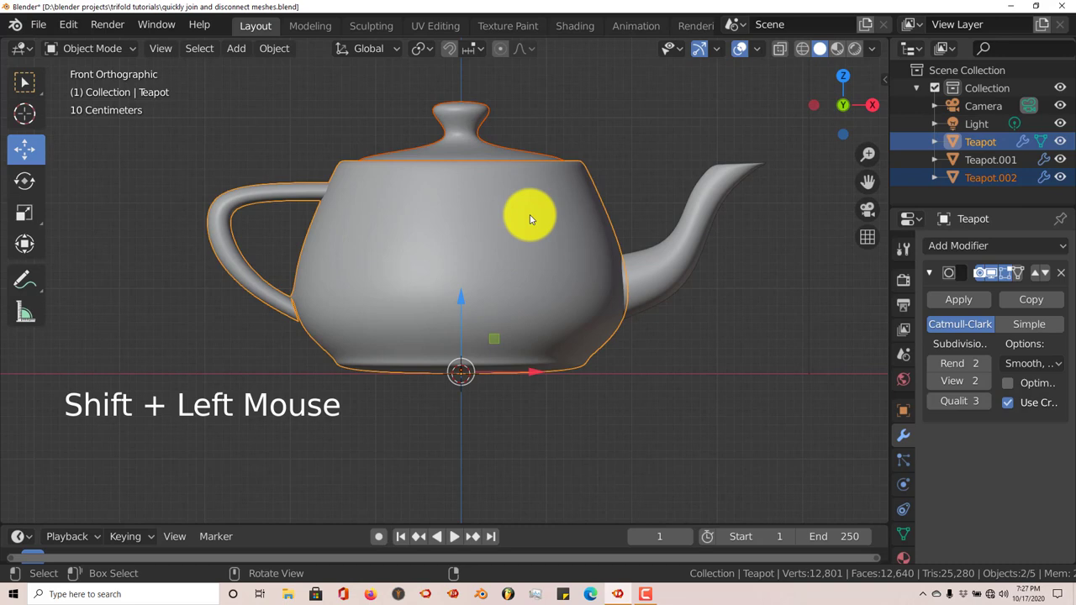
{"action": "key", "text": "ctrl+j"}
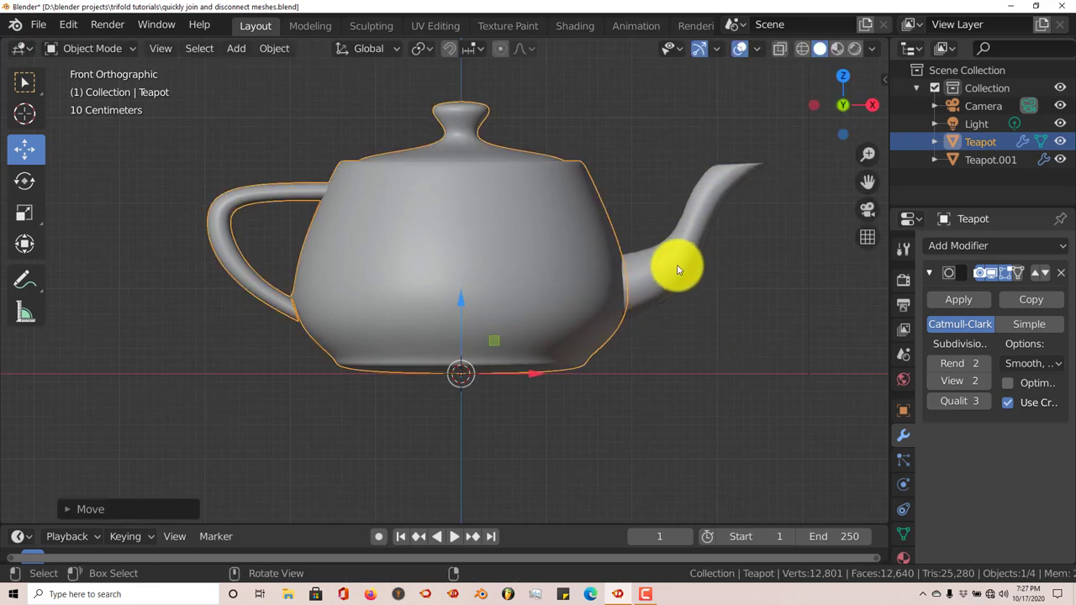
{"action": "left_click", "coordinate": [677, 269]}
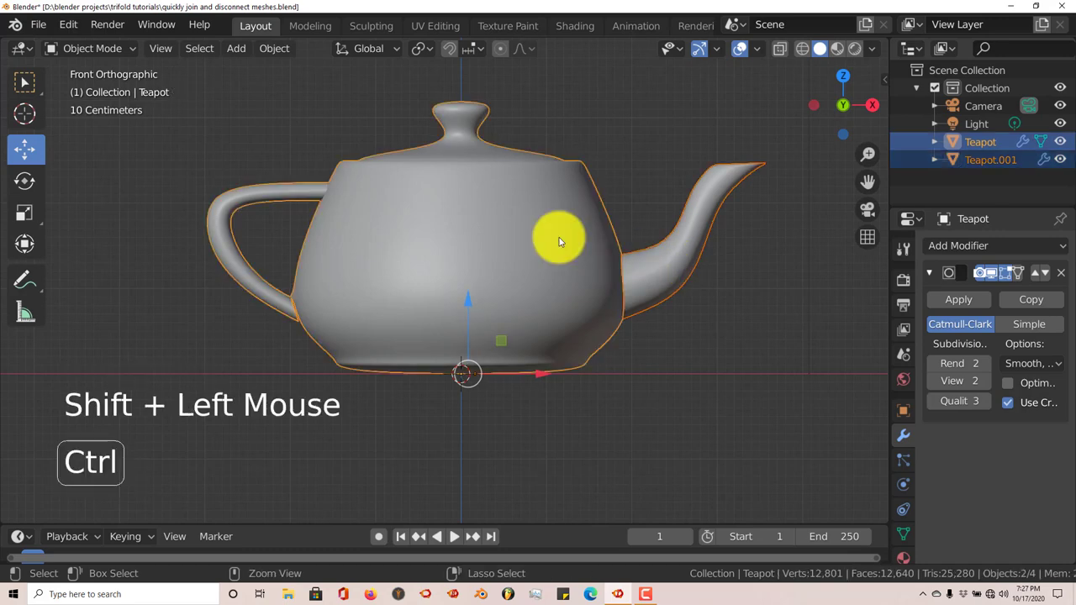
{"action": "key", "text": "ctrl+j"}
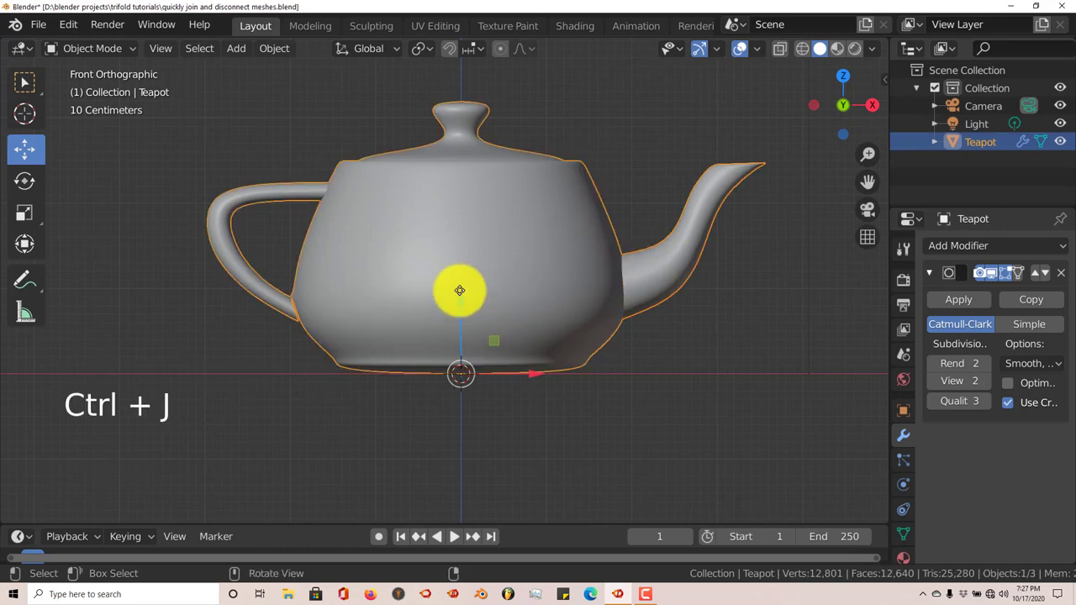
- Move the joined teapot down as a single piece
{"action": "left_click_drag", "start_coordinate": [459, 291], "coordinate": [421, 317]}
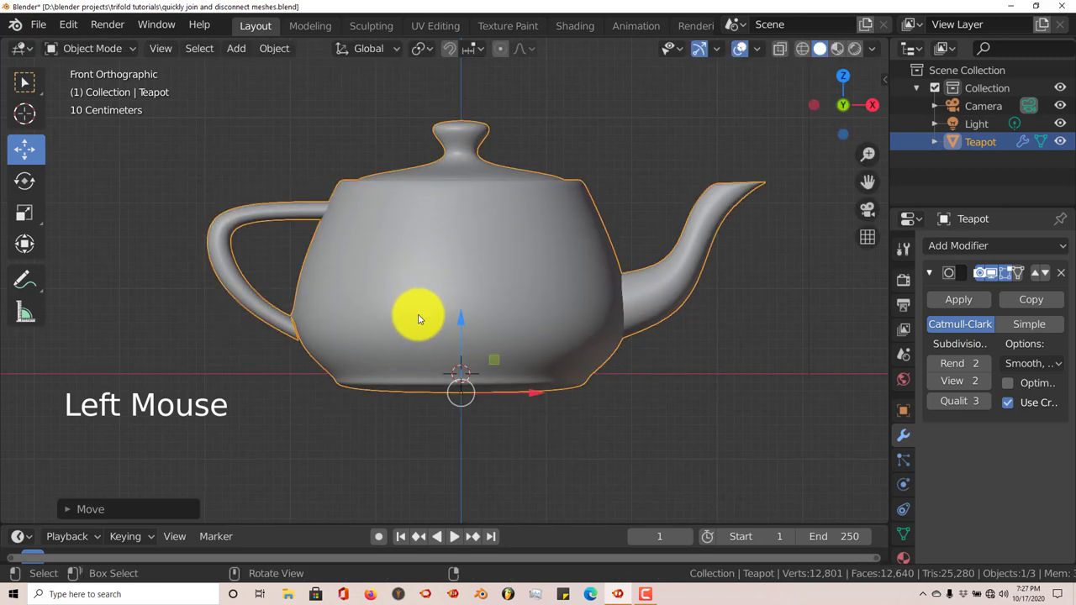
{"action": "scroll", "scroll_direction": "up", "scroll_amount": 3}
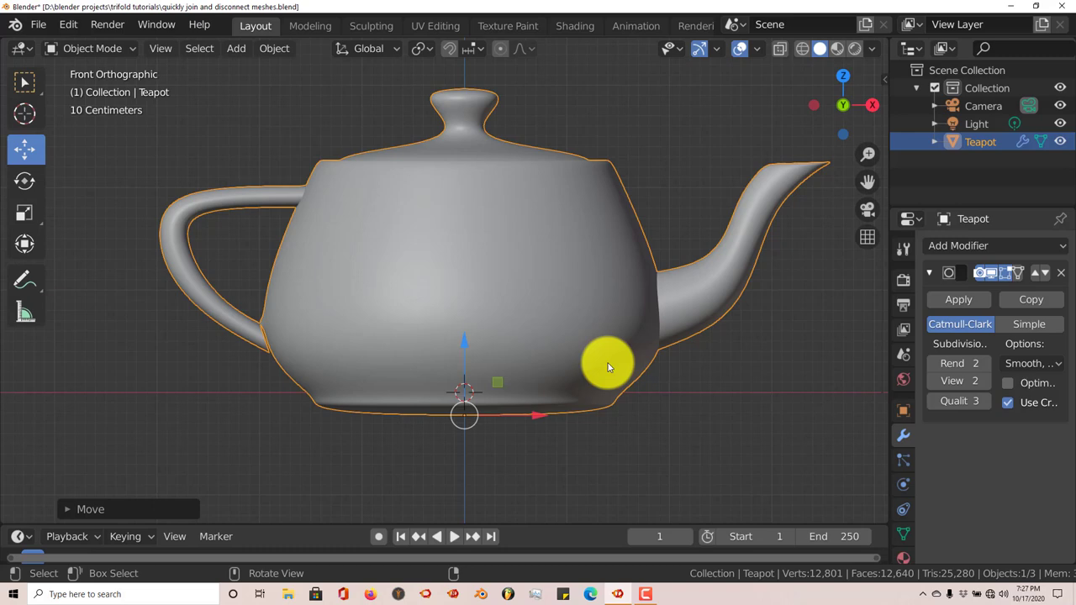
{"action": "scroll", "scroll_direction": "down", "scroll_amount": 3}
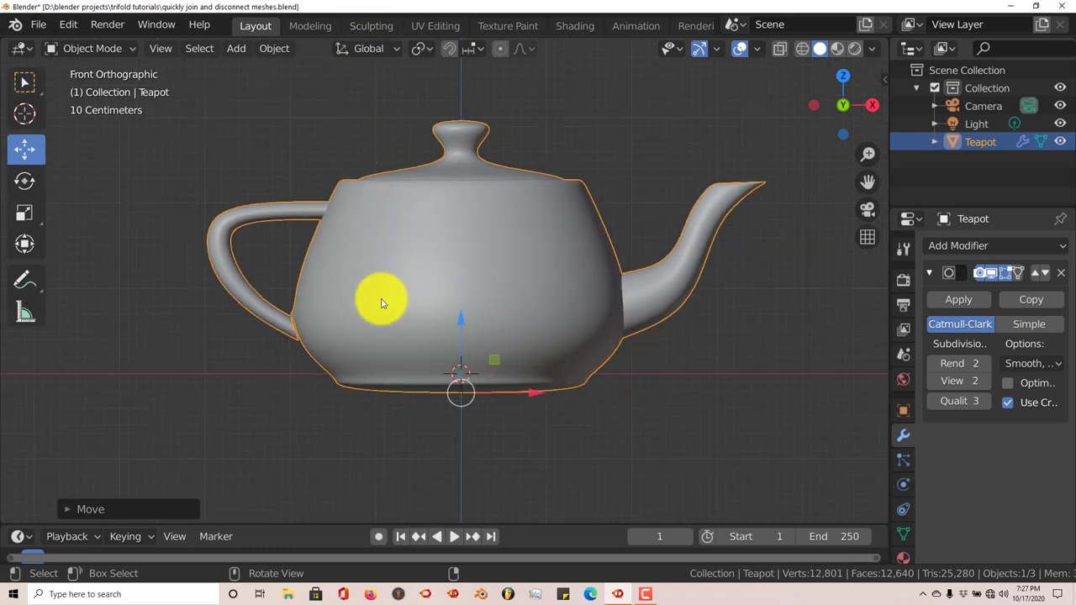
{"action": "scroll", "scroll_direction": "up", "scroll_amount": 3}
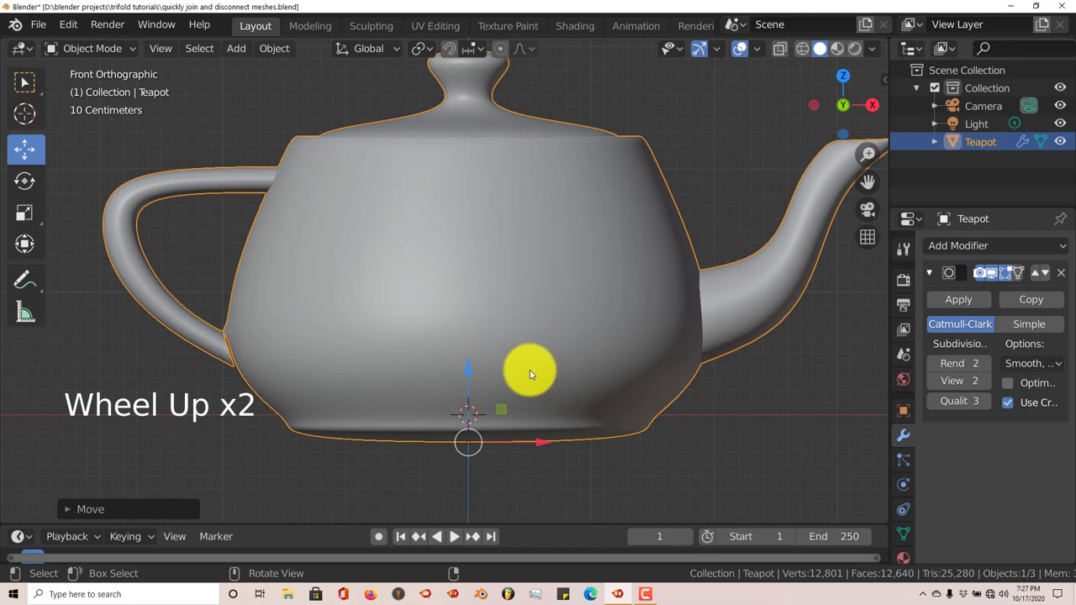
{"action": "scroll", "scroll_direction": "down", "scroll_amount": 3}
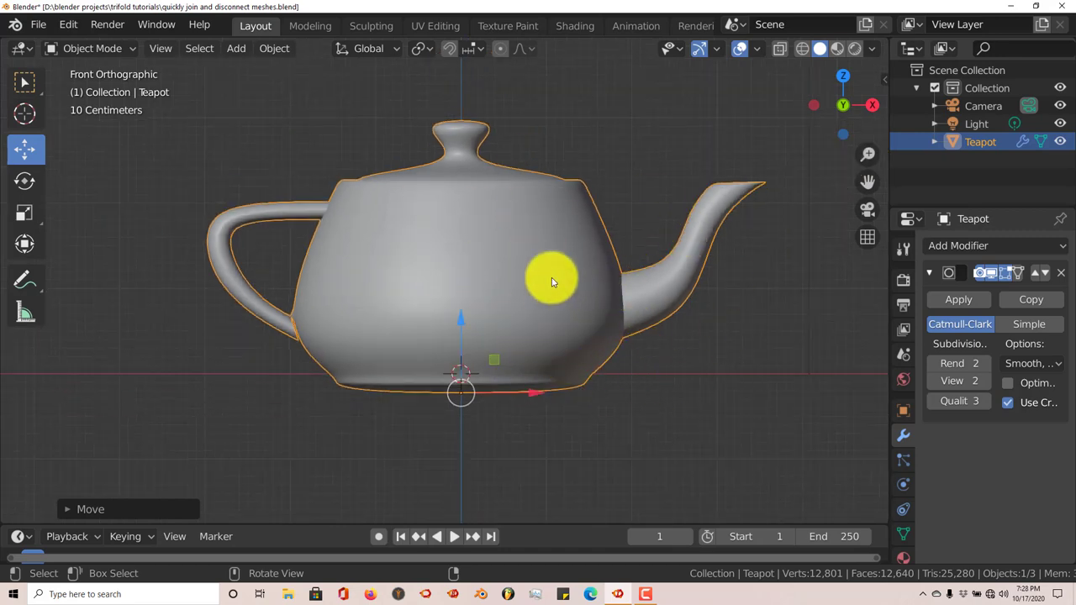
{"action": "mouse_move", "coordinate": [463, 290]}
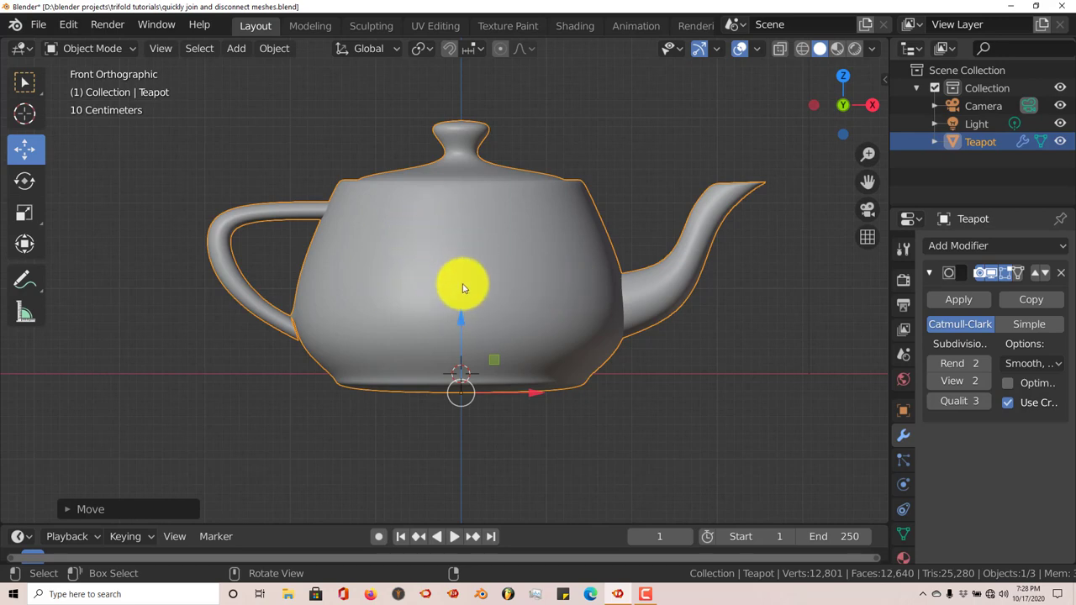
- Separate the linked spout geometry into its own object, Teapot.001
{"action": "key", "text": "Tab"}
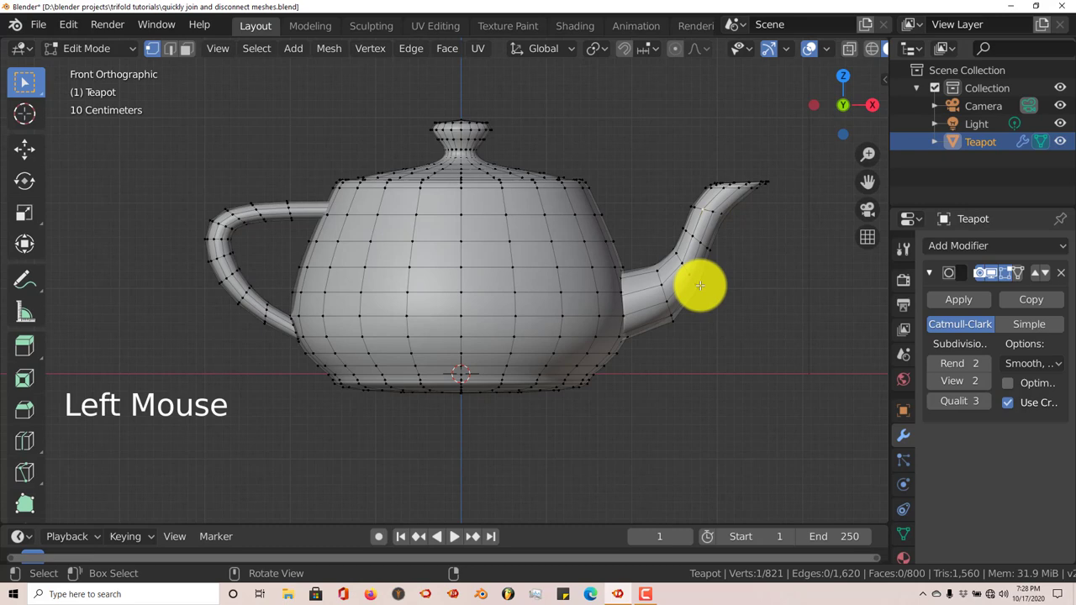
{"action": "key", "text": "ctrl+l"}
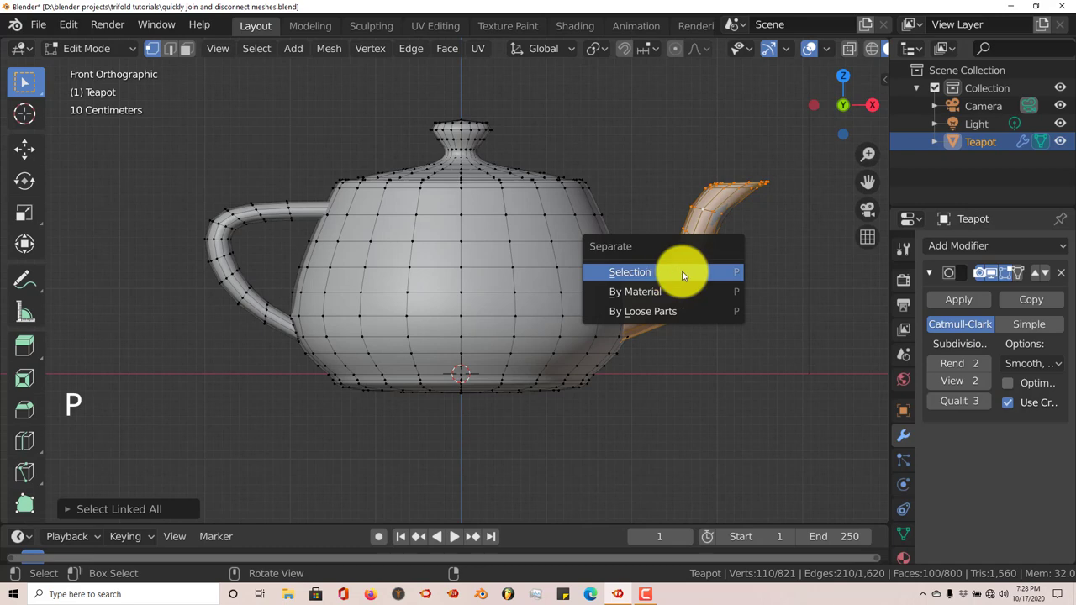
{"action": "left_click", "coordinate": [630, 272]}
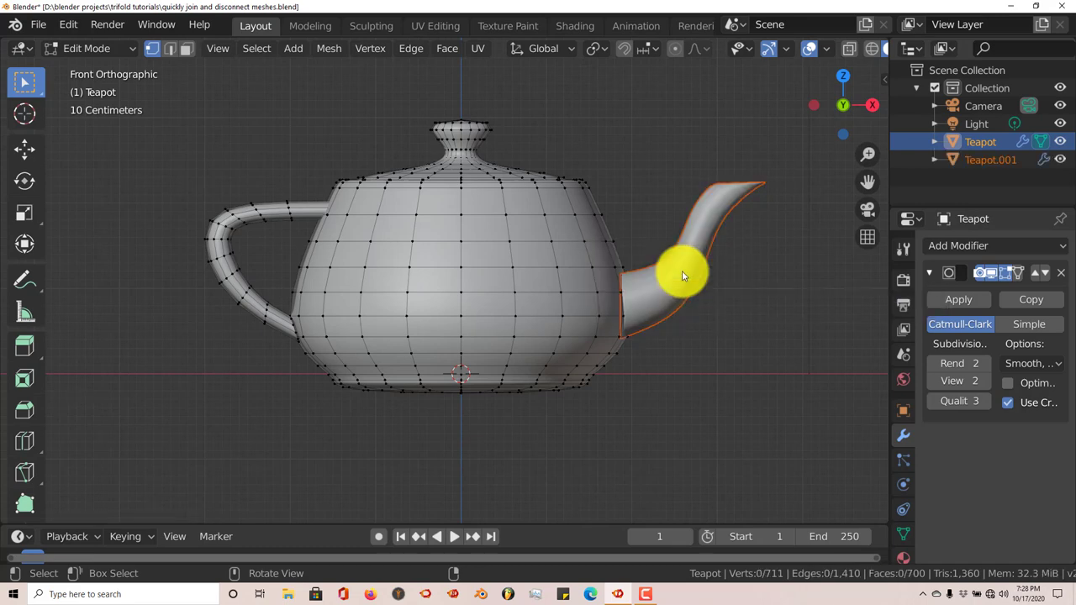
{"action": "key", "text": "Tab"}
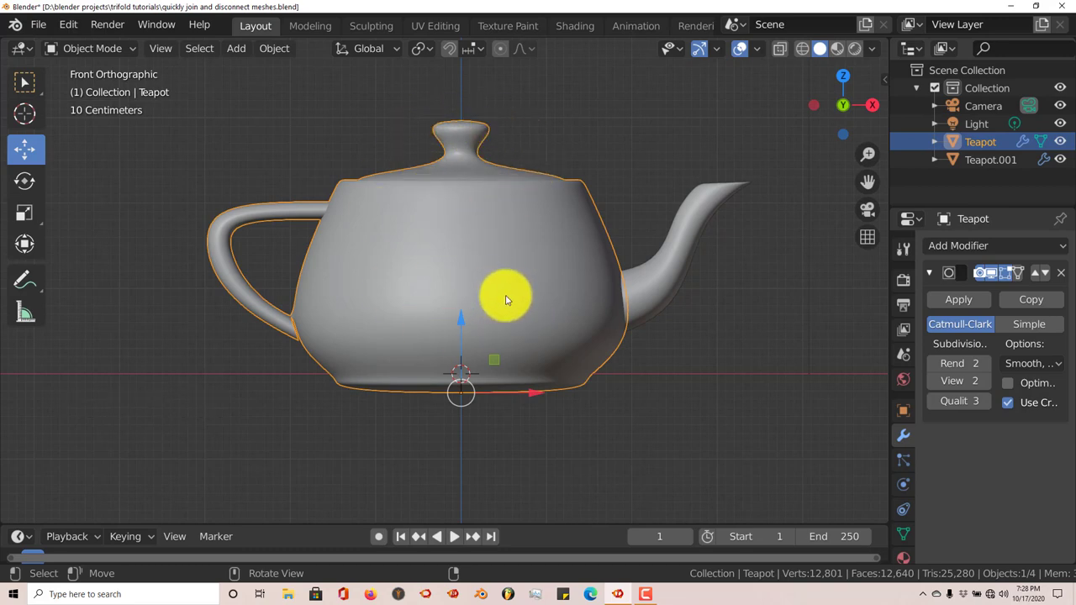
- Separate the linked lid geometry into its own object, Teapot.002
{"action": "key", "text": "Tab"}
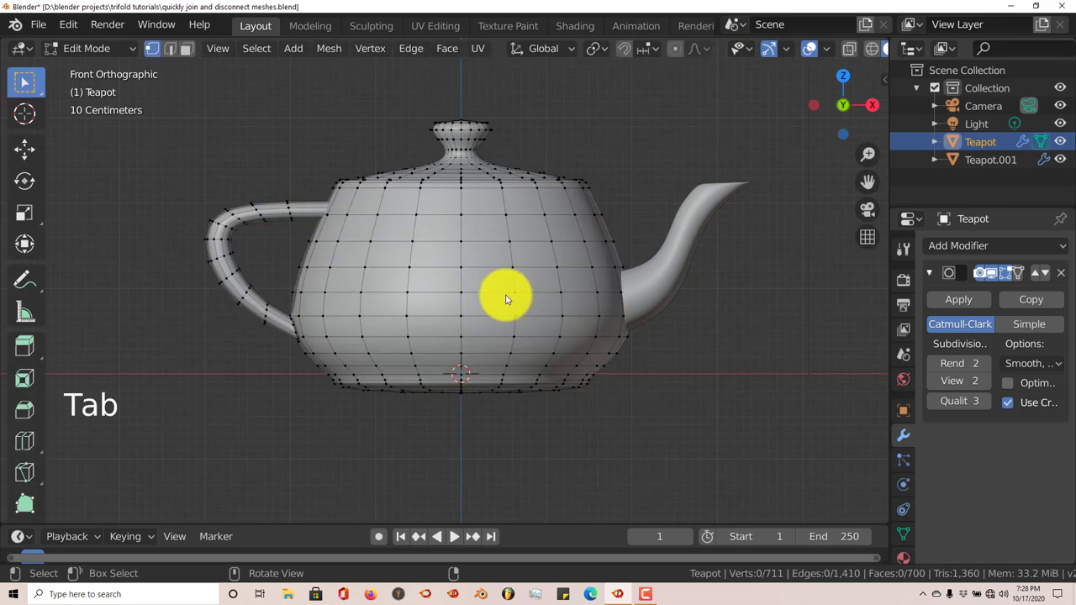
{"action": "left_click", "coordinate": [492, 133]}
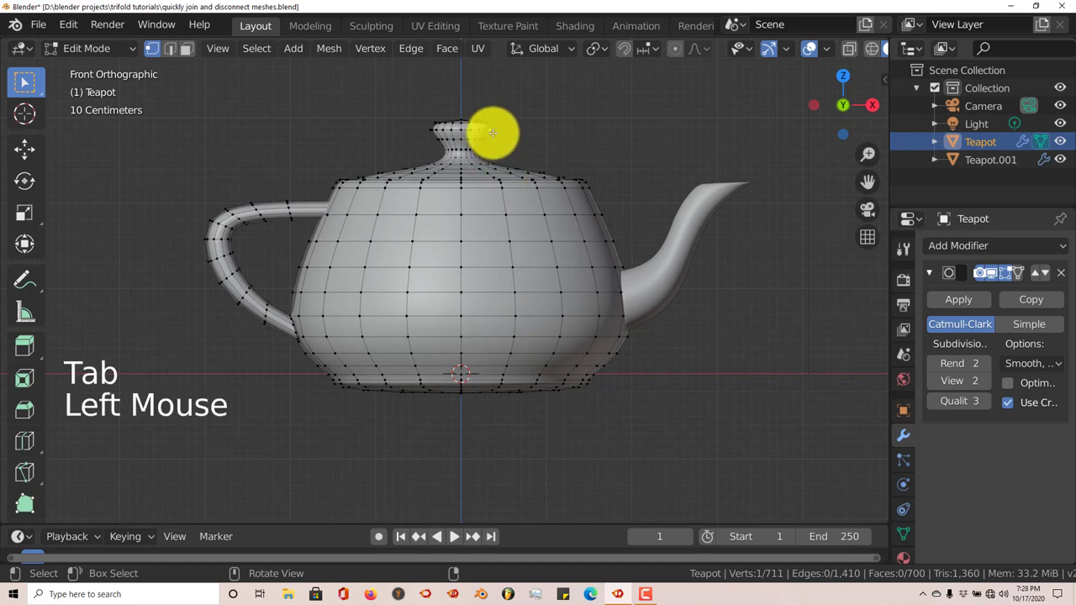
{"action": "key", "text": "ctrl+l"}
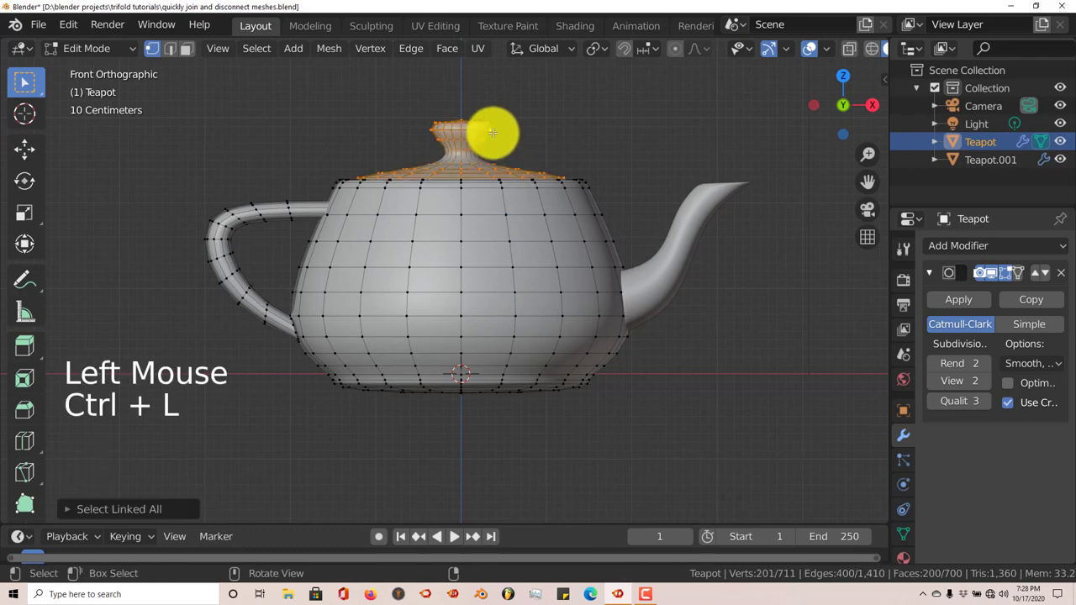
{"action": "key", "text": "p"}
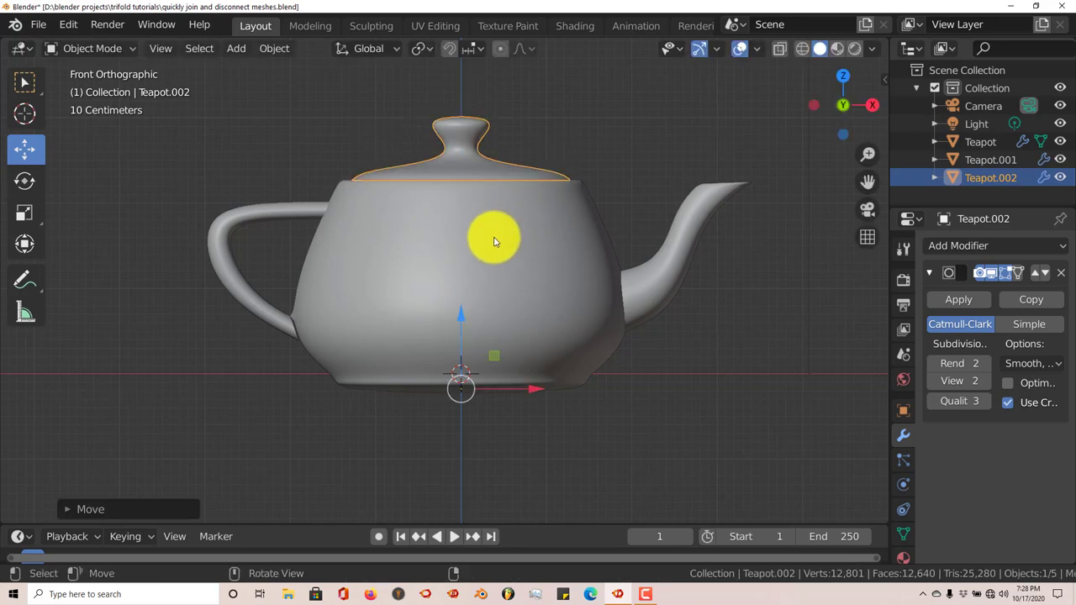
{"action": "scroll", "scroll_direction": "up", "scroll_amount": 3}
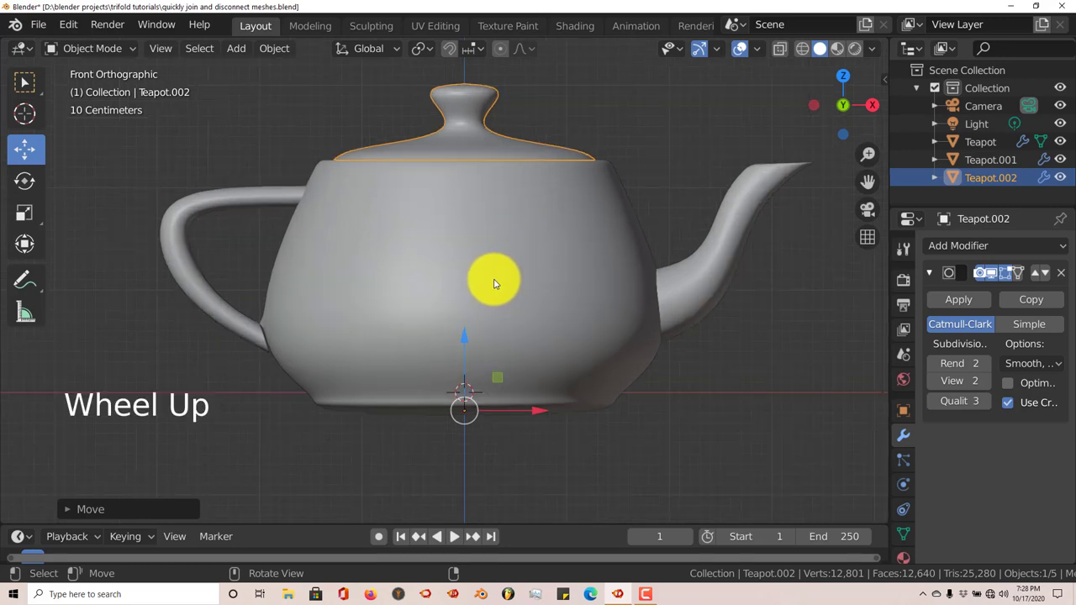
{"action": "scroll", "scroll_direction": "up", "scroll_amount": 3}
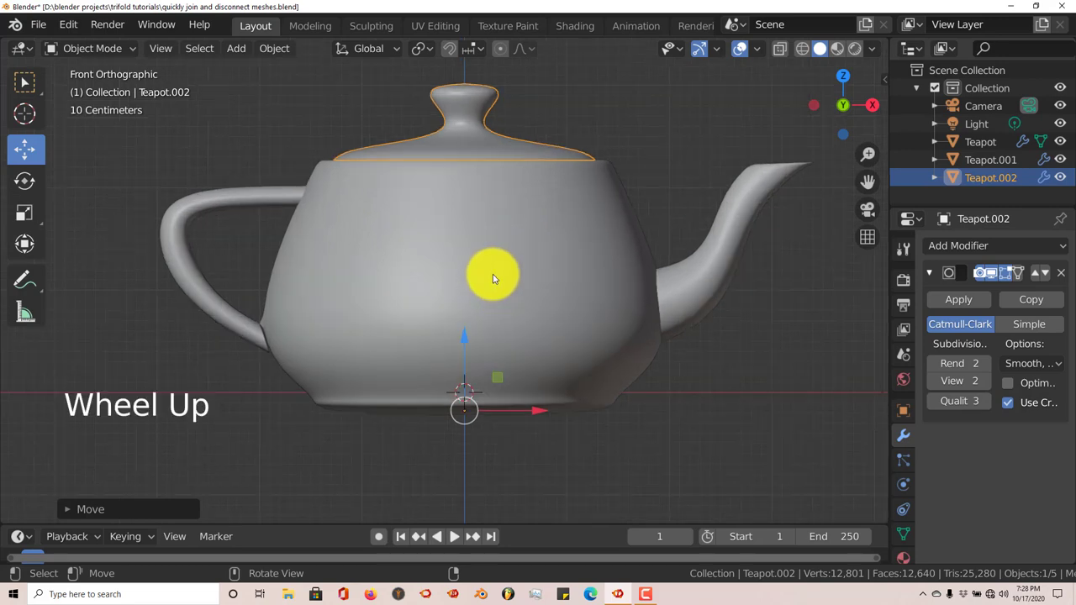
{"action": "scroll", "scroll_direction": "up", "scroll_amount": 3}
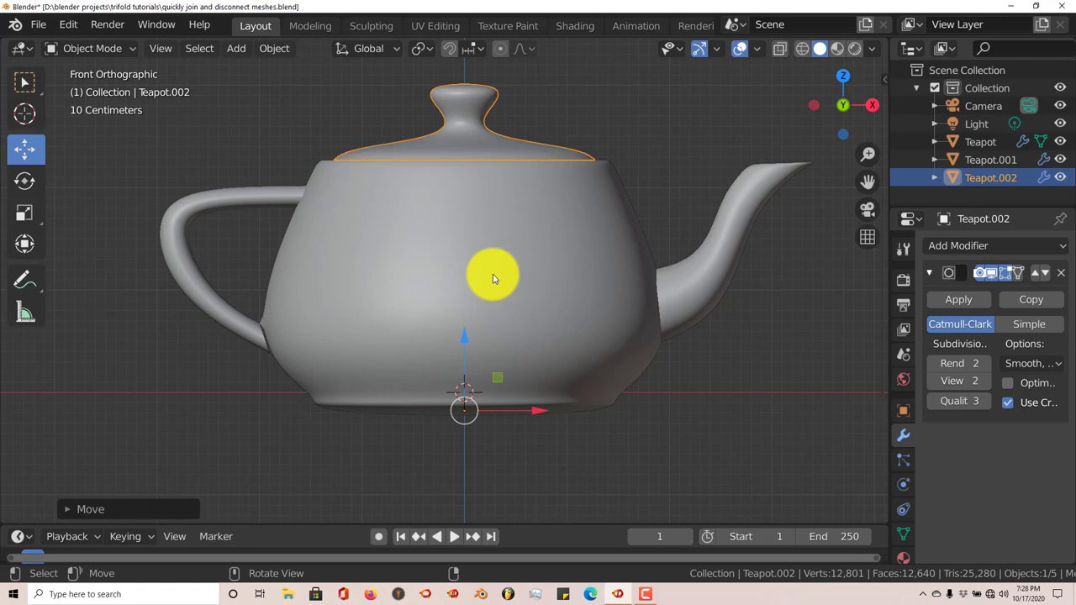